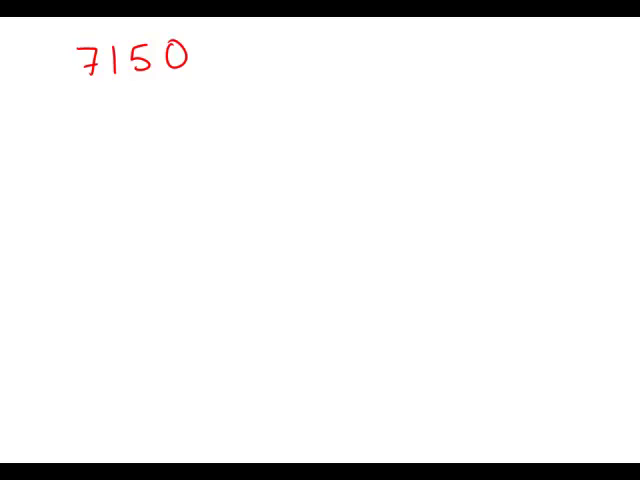
Draw two red branch lines beneath 7150 to start the factor tree
drag(100, 110, 150, 90)
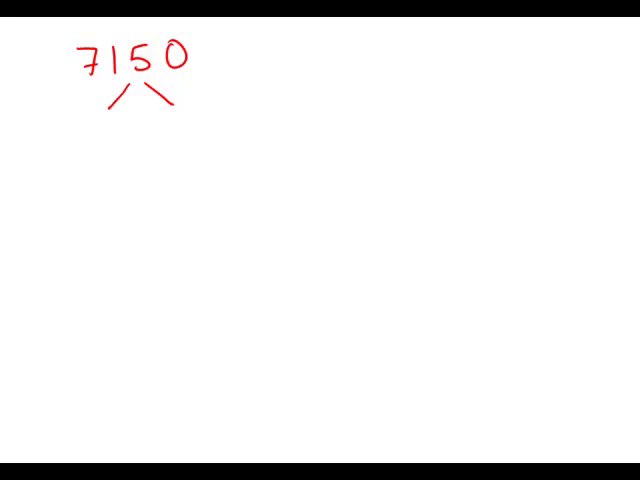
Write 10 and 715 under 7150, then boxed primes 2 and 5 under 10
text(10)
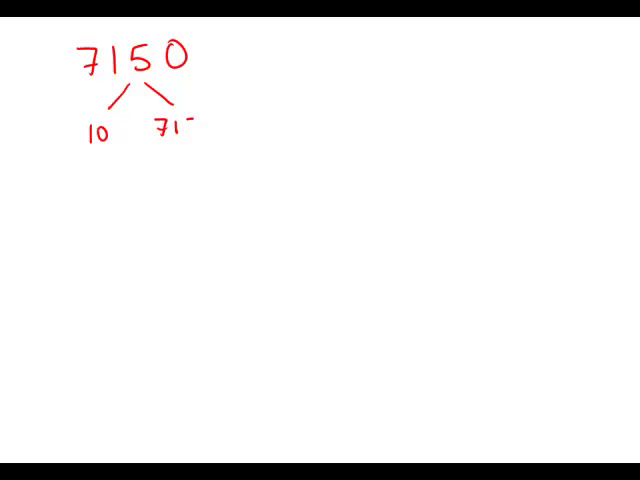
text(5)
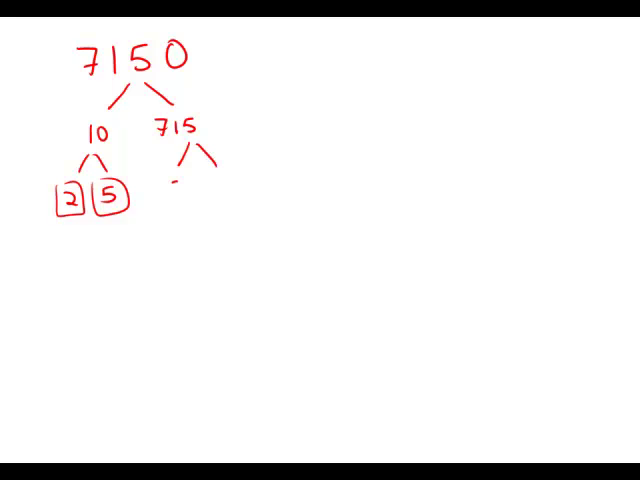
Write boxed 5 and 143 under 715, then 11 (boxed) and 13 under 143
text(5 1)
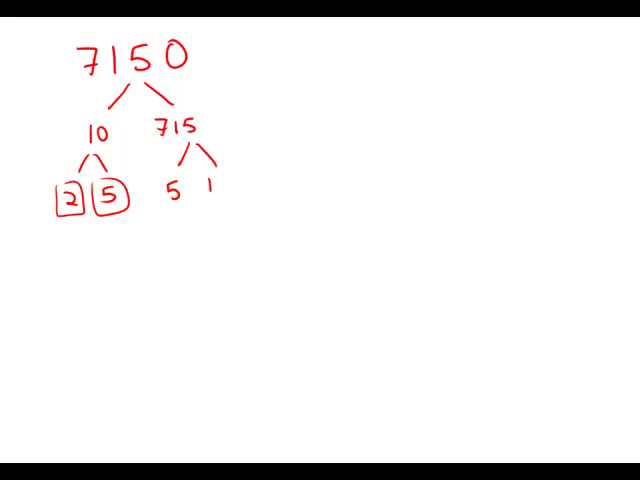
text(143)
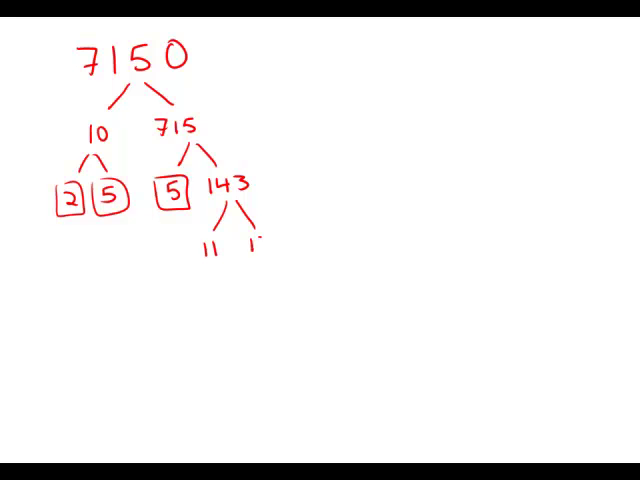
text(13)
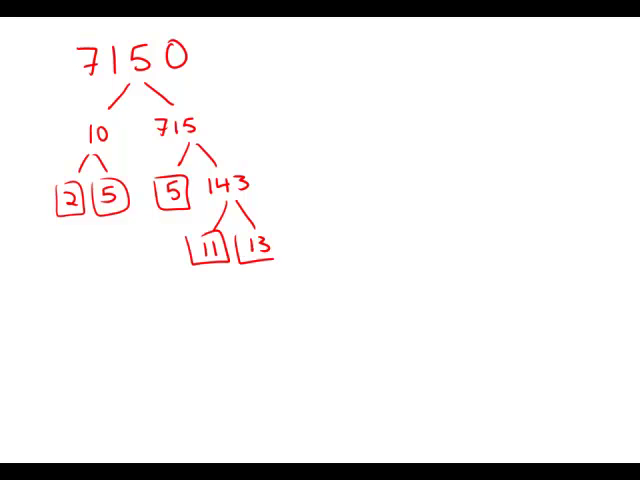